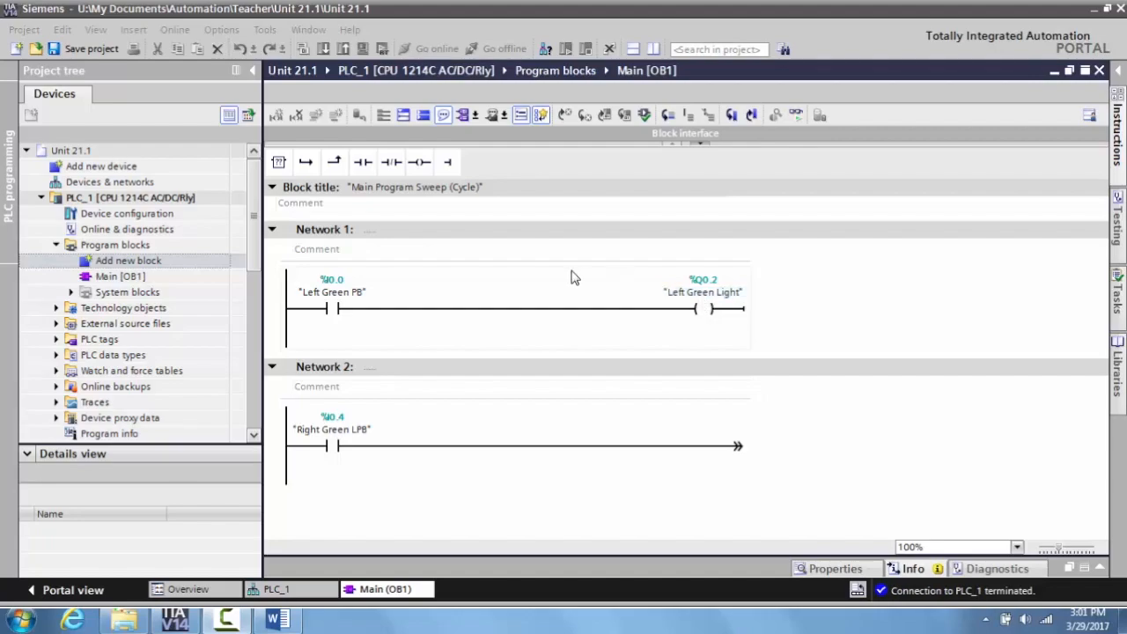
pyautogui.moveTo(578, 282)
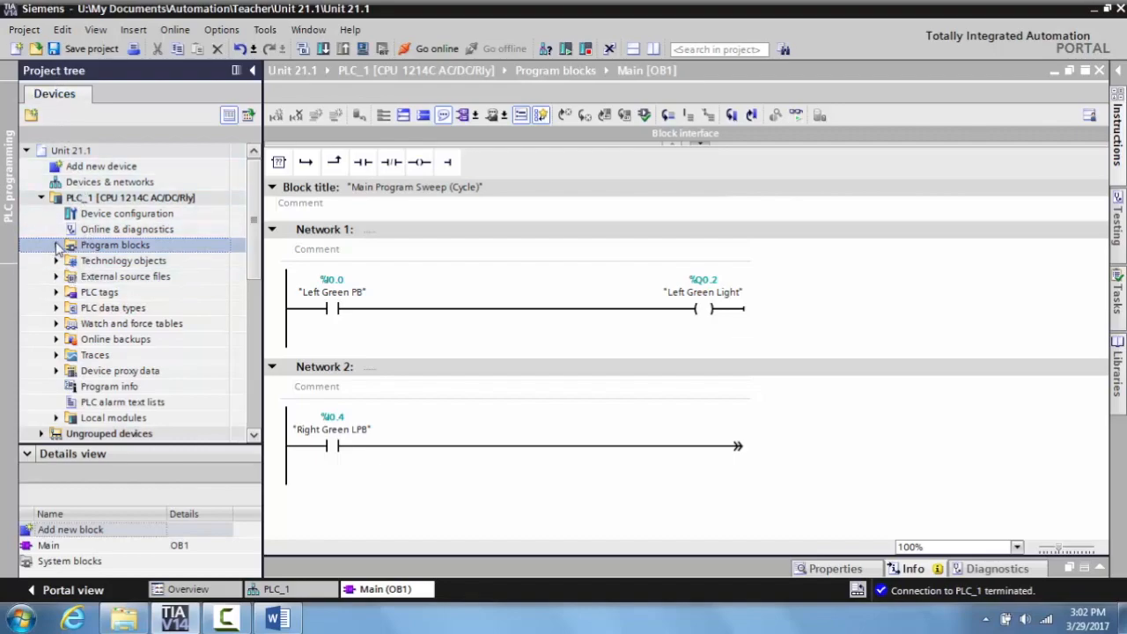
# Step: Define a new Function (FC) block named Sub with LAD language and automatic numbering
pyautogui.click(57, 245)
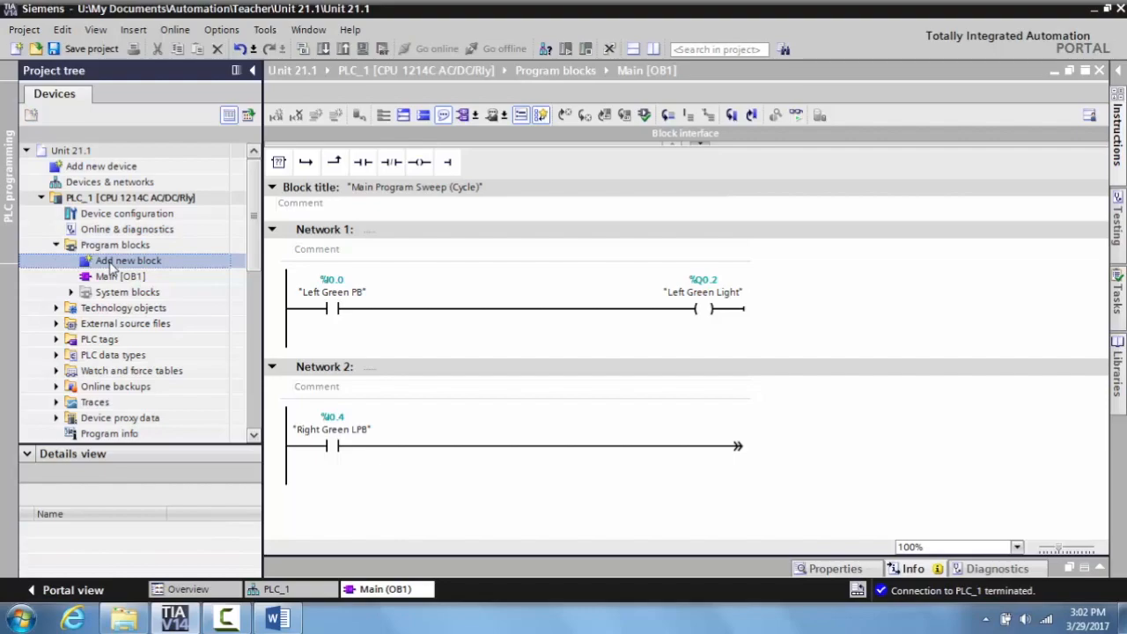
pyautogui.doubleClick(128, 261)
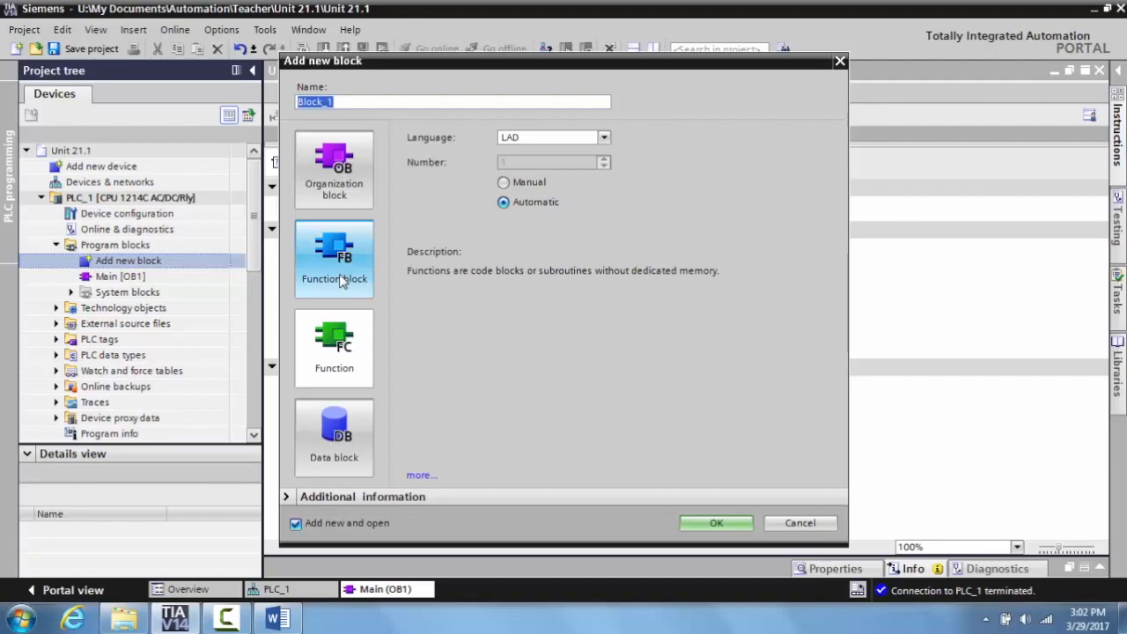
pyautogui.click(334, 437)
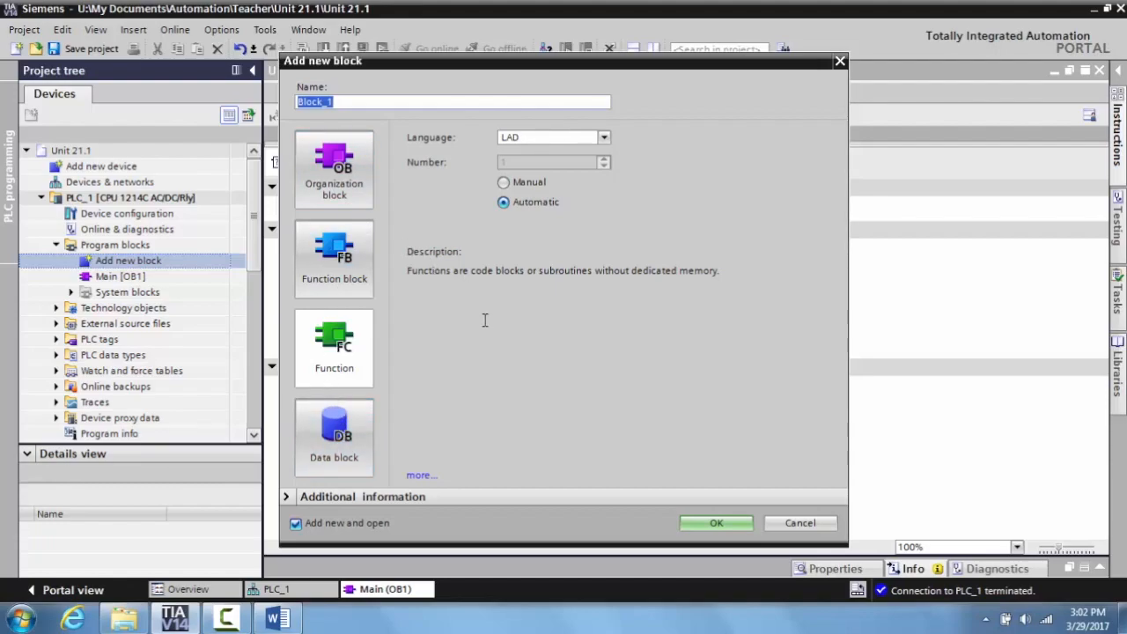
pyautogui.write('Sub')
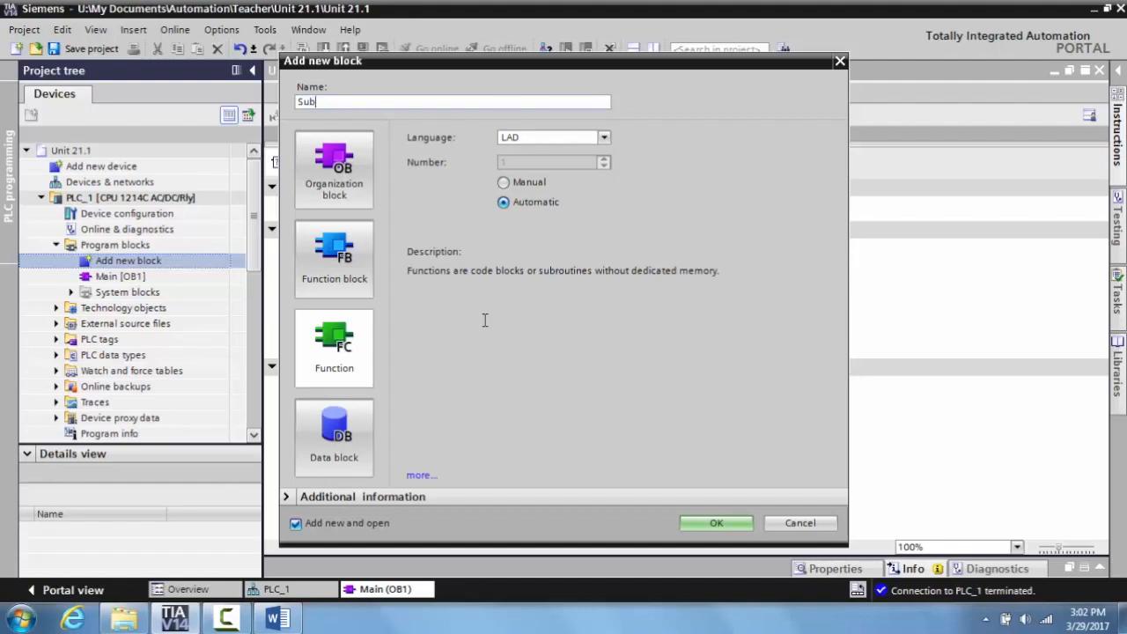
pyautogui.click(602, 137)
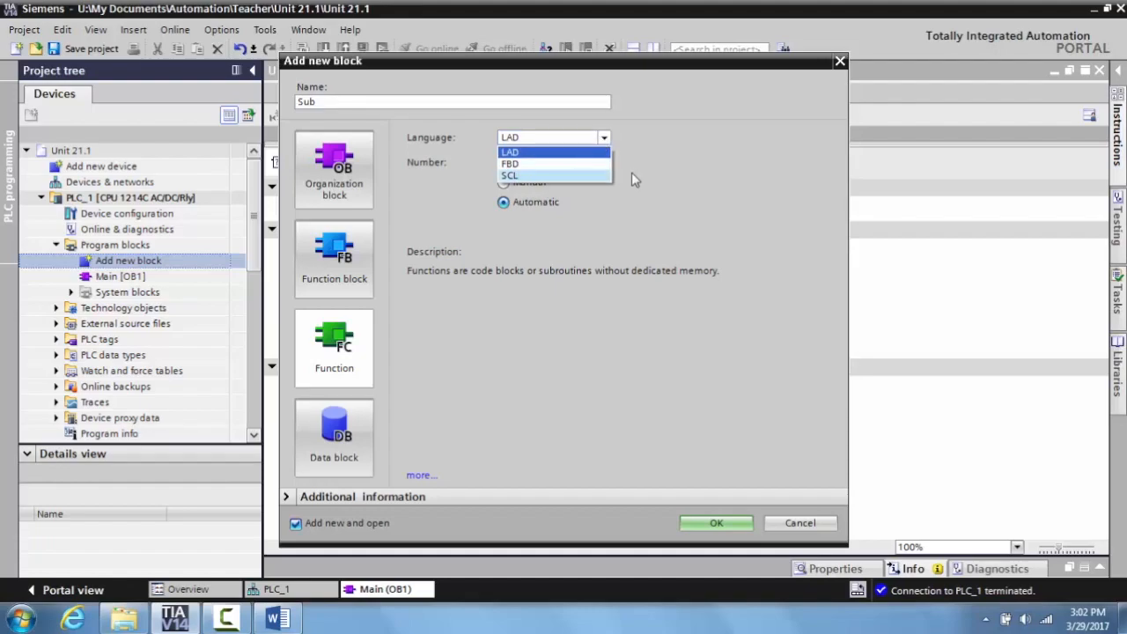
pyautogui.click(511, 151)
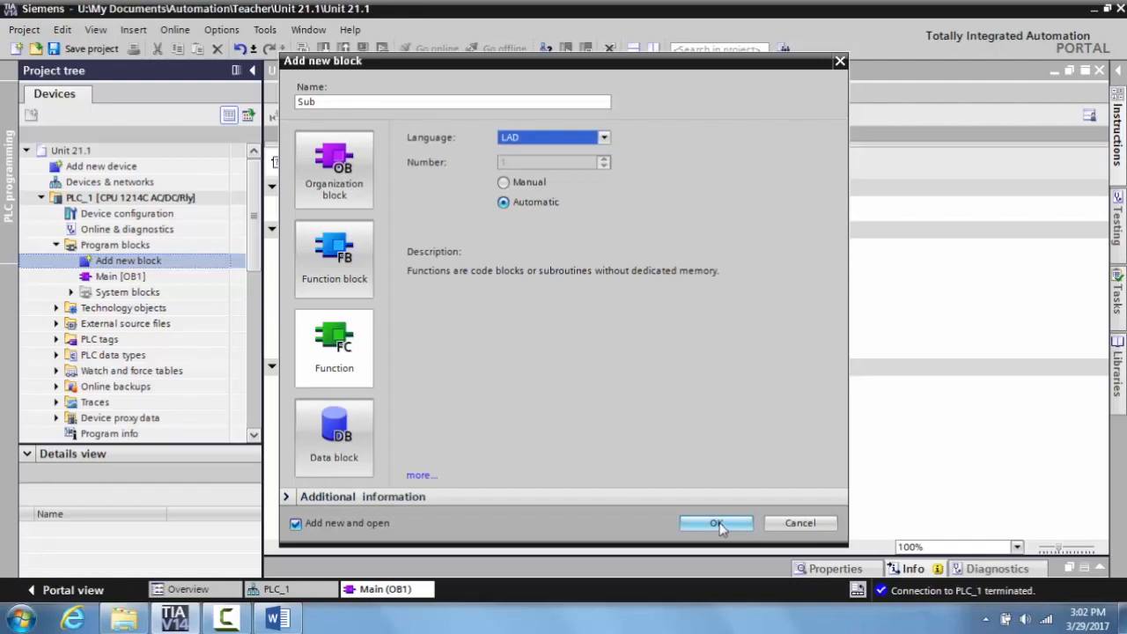
# Step: Create the Sub [FC1] function and bring its ladder editor into focus
pyautogui.click(715, 521)
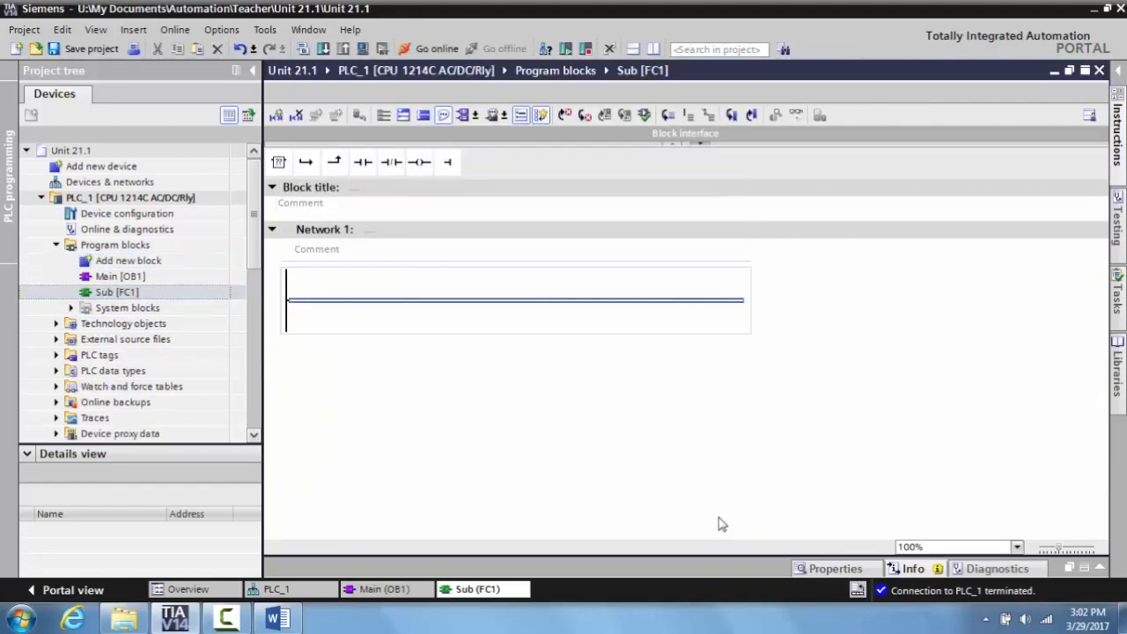
pyautogui.click(116, 293)
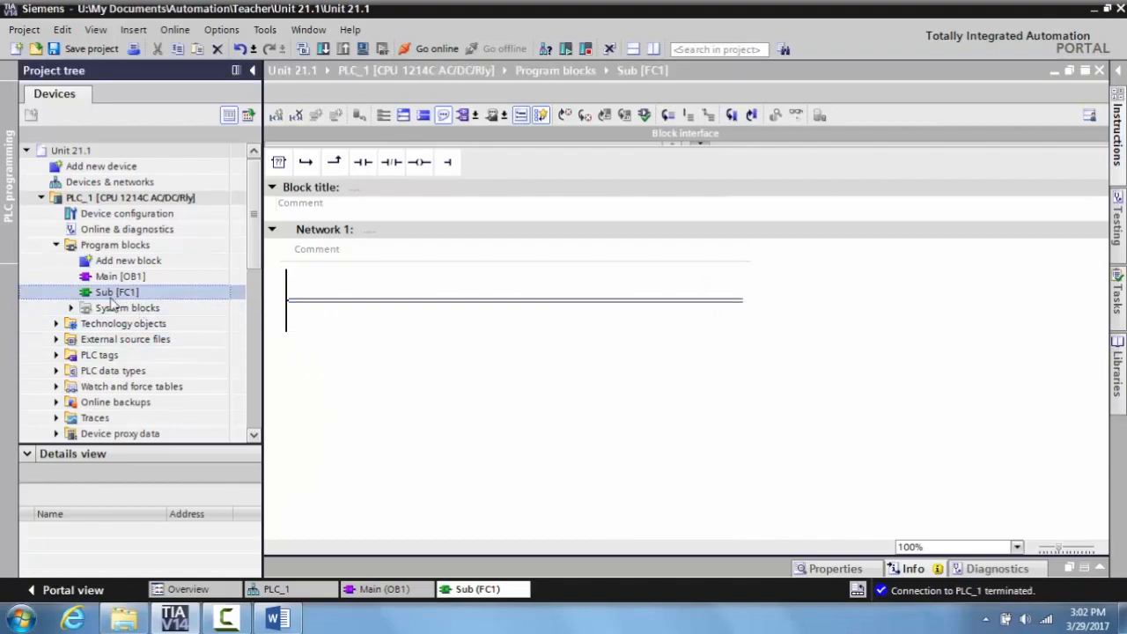
pyautogui.click(384, 588)
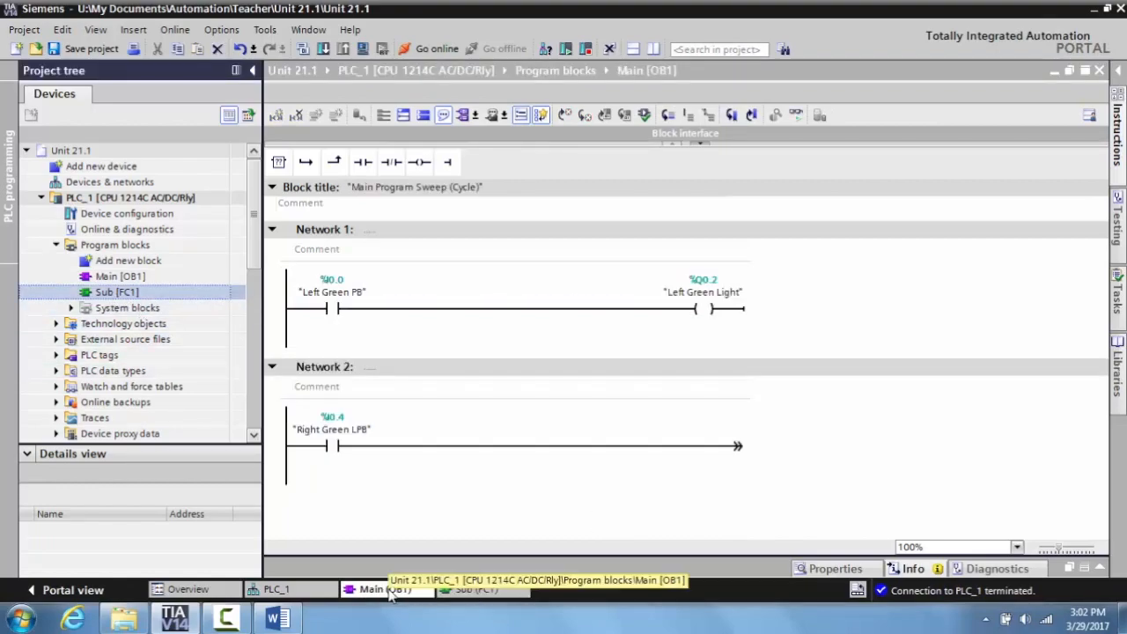
pyautogui.click(479, 589)
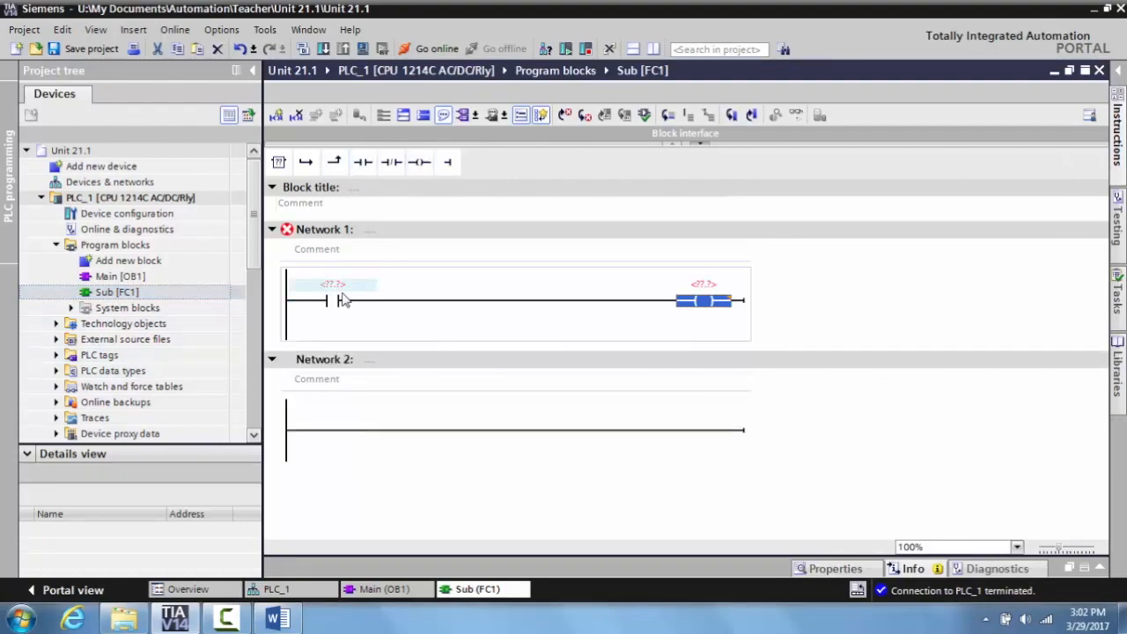
# Step: Build FC1 network 1: Left Yellow PB contact driving the Right Green Light coil, then return to Main OB1
pyautogui.write('lef')
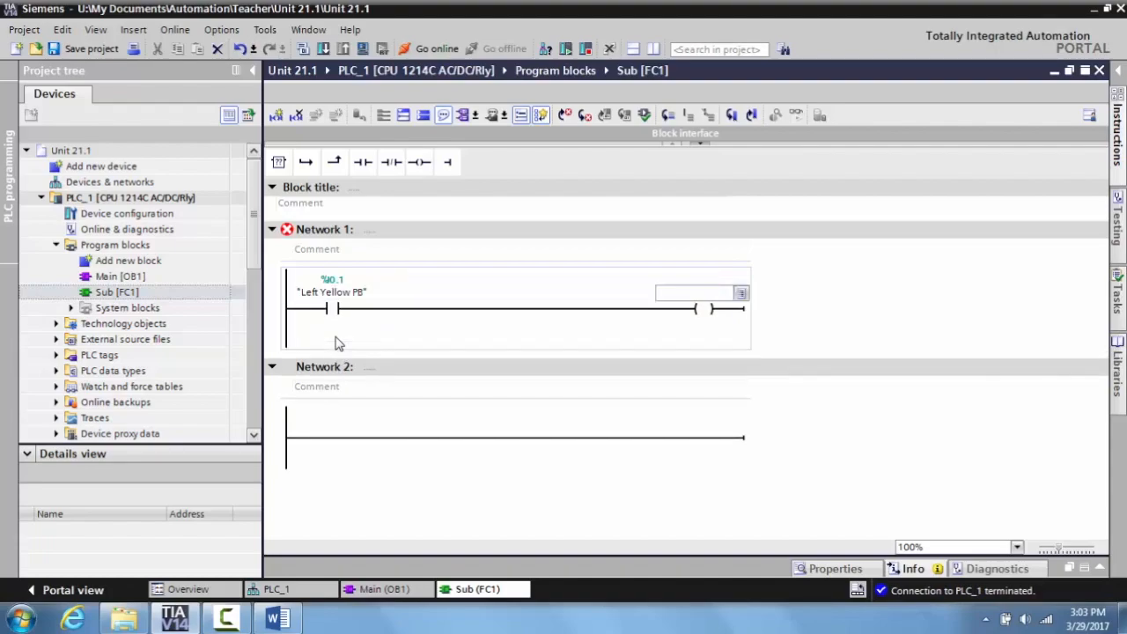
pyautogui.write('right')
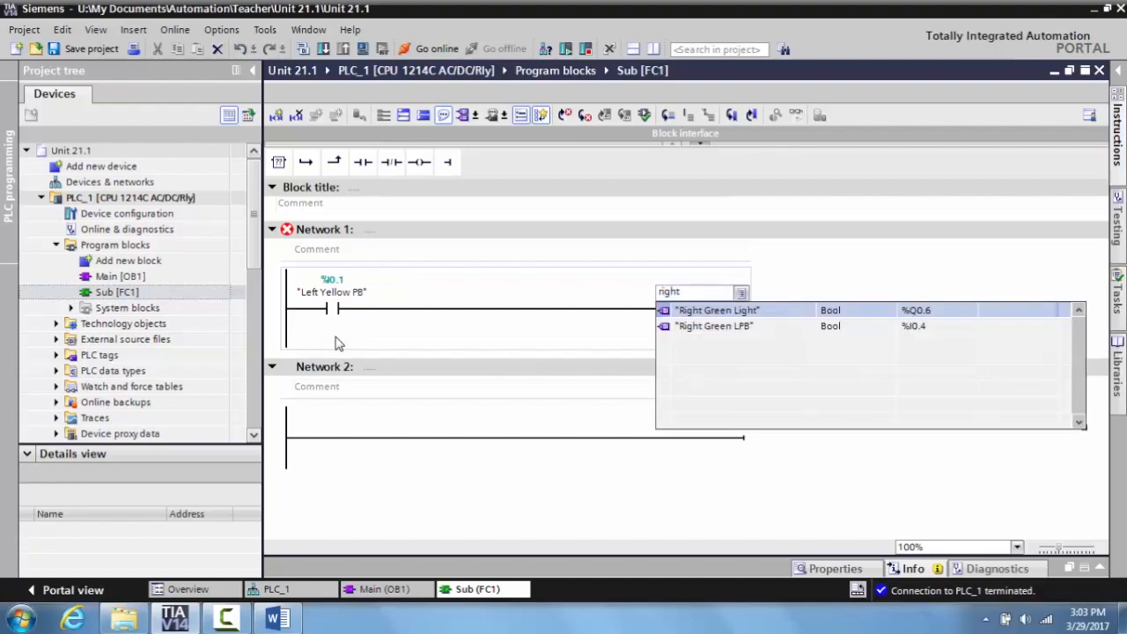
pyautogui.click(717, 310)
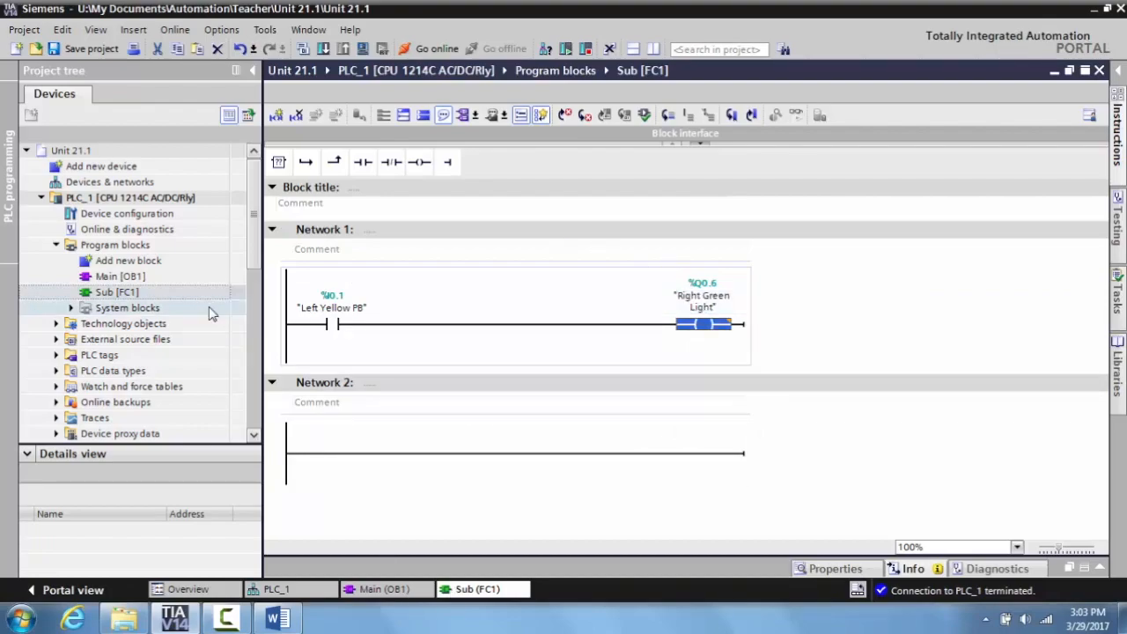
pyautogui.click(120, 275)
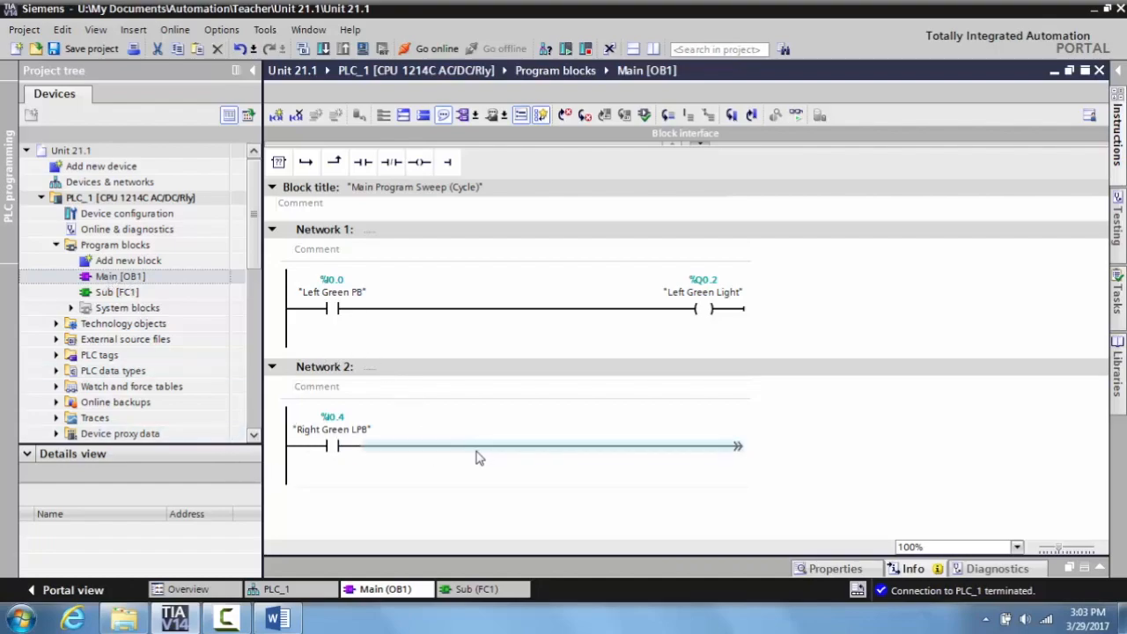
pyautogui.moveTo(475, 447)
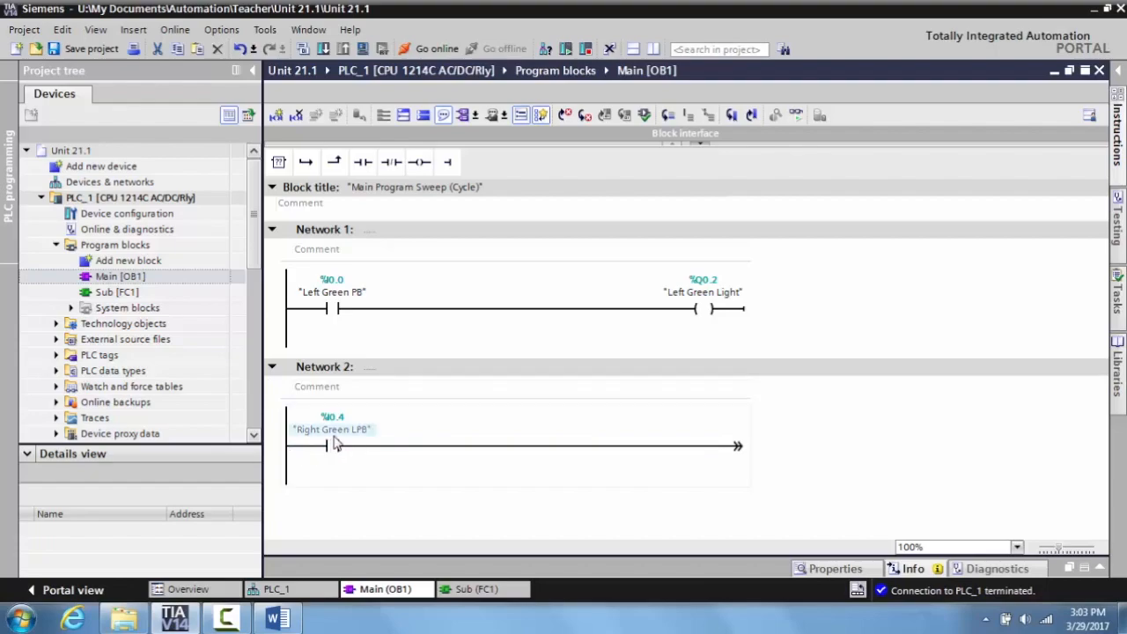
pyautogui.moveTo(359, 444)
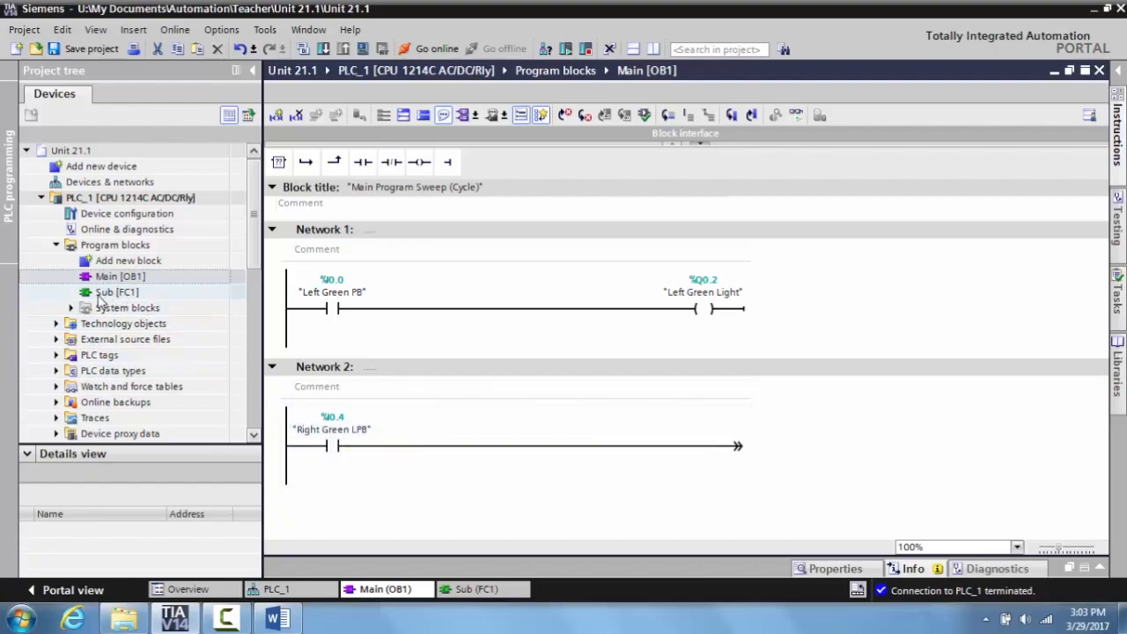
pyautogui.click(116, 292)
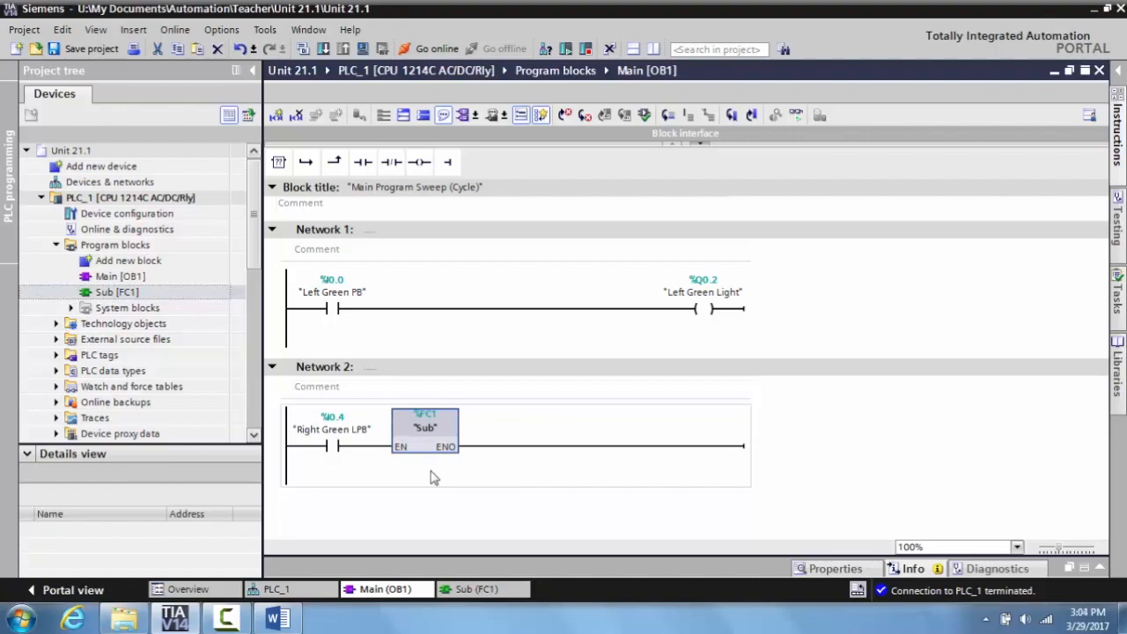
pyautogui.moveTo(437, 479)
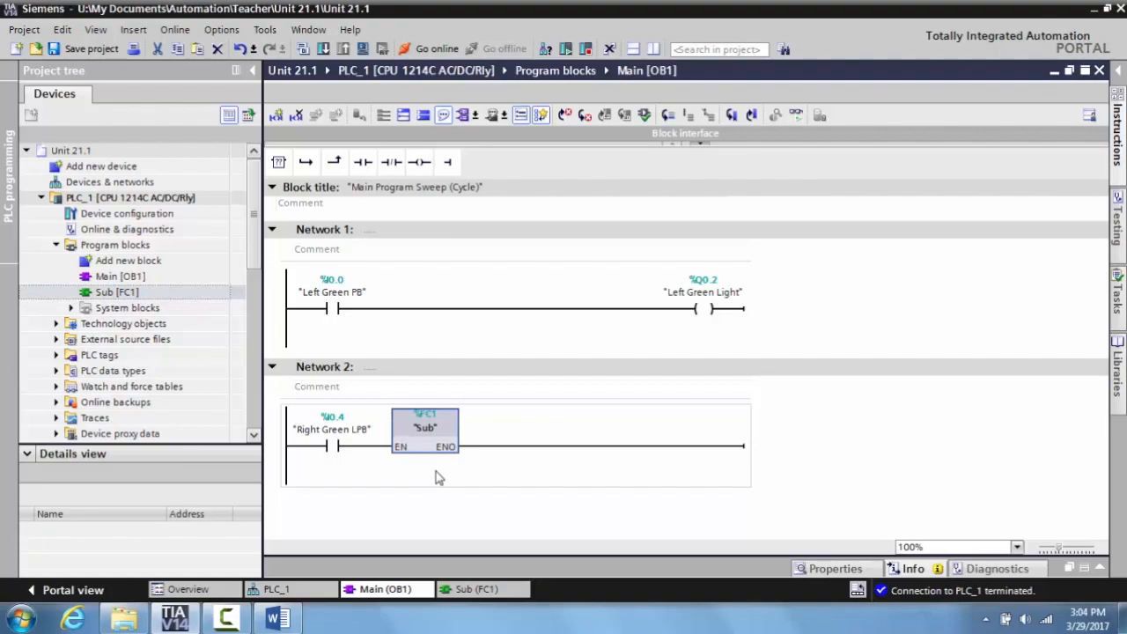
pyautogui.moveTo(490, 613)
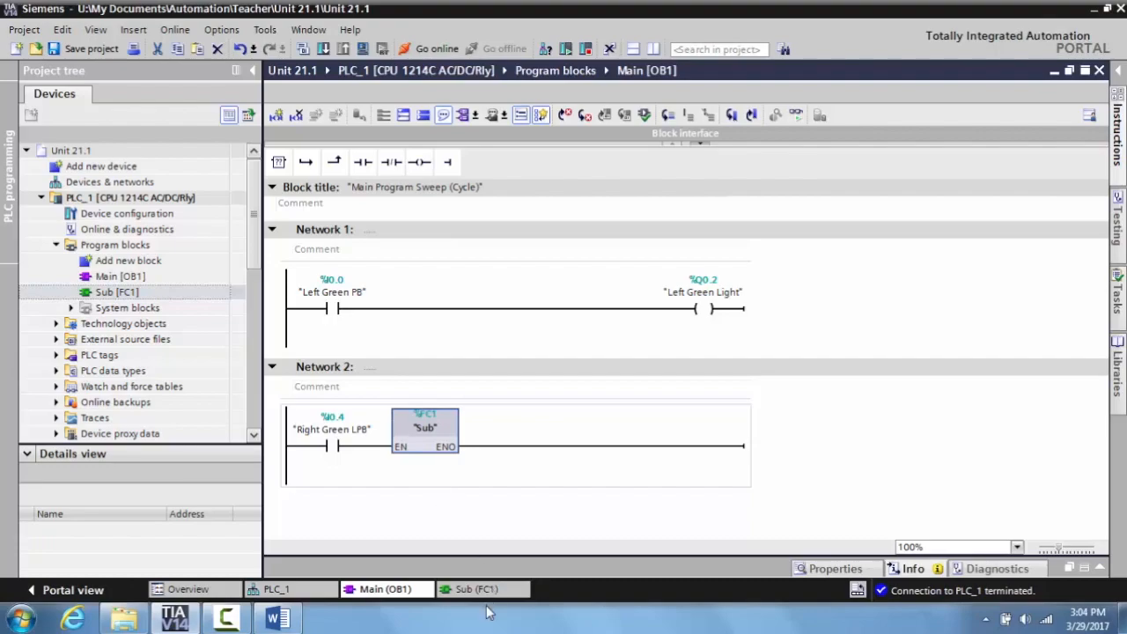
pyautogui.click(476, 589)
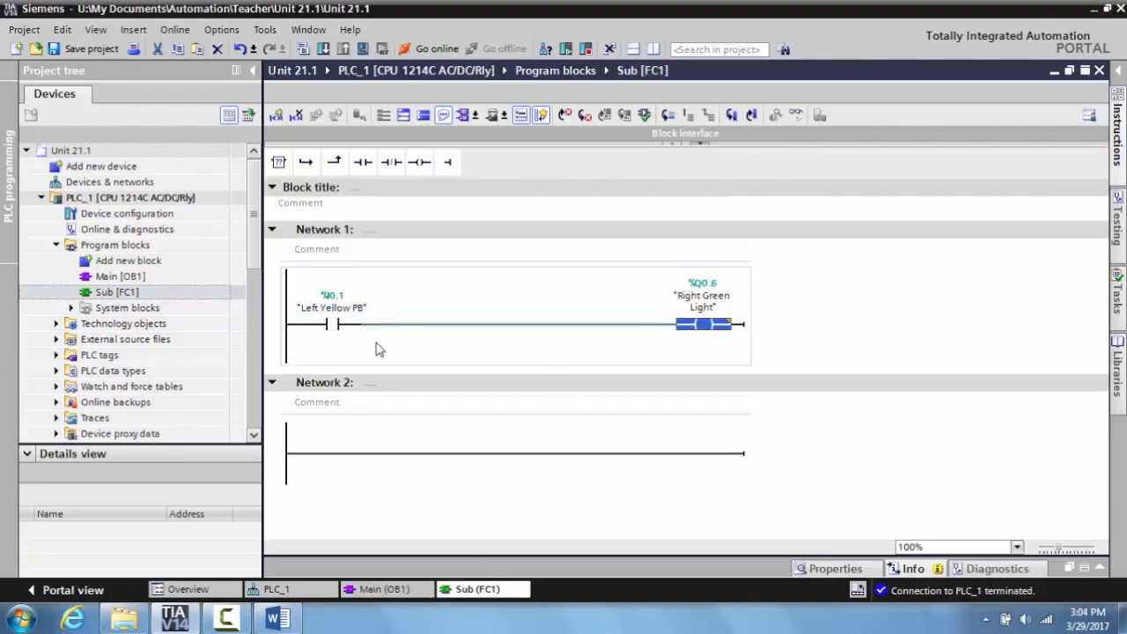
pyautogui.click(384, 588)
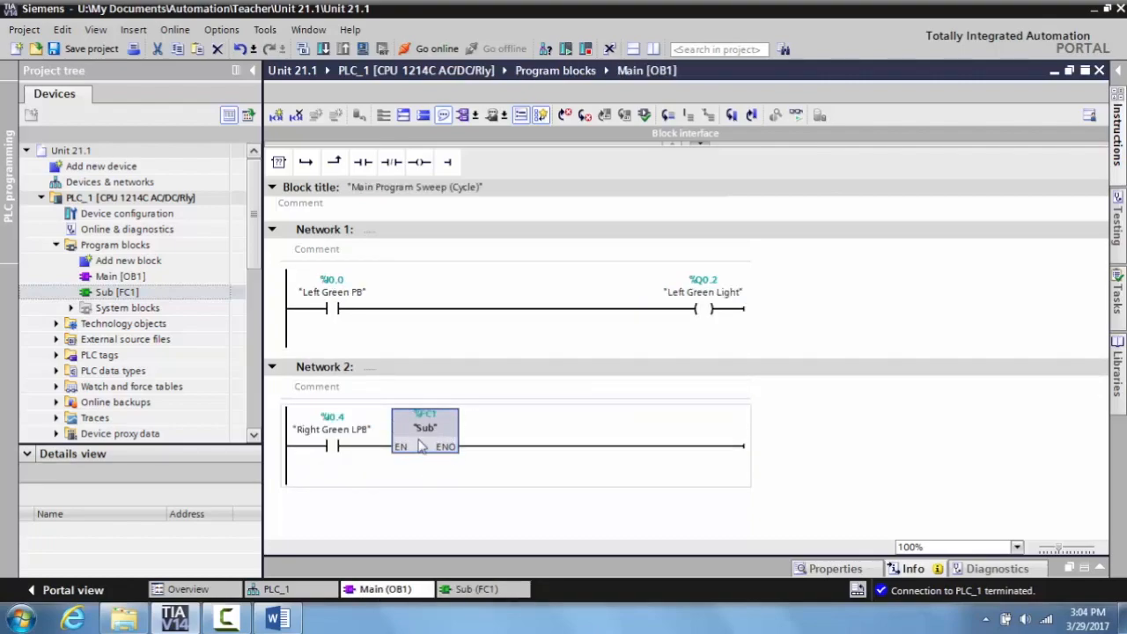
pyautogui.click(332, 429)
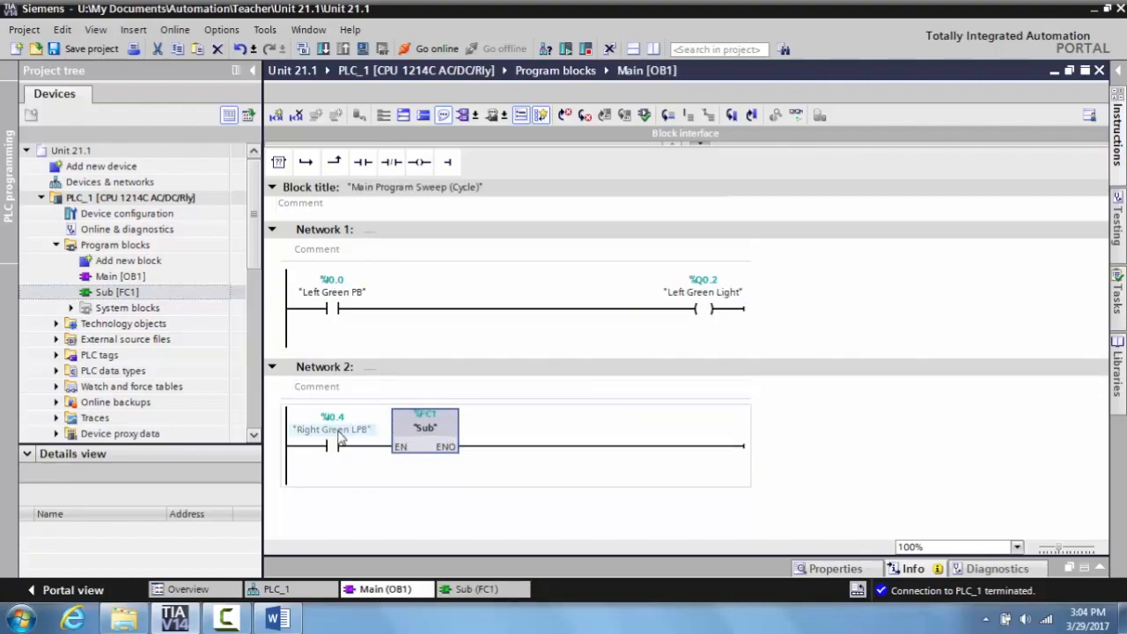
pyautogui.moveTo(332, 430)
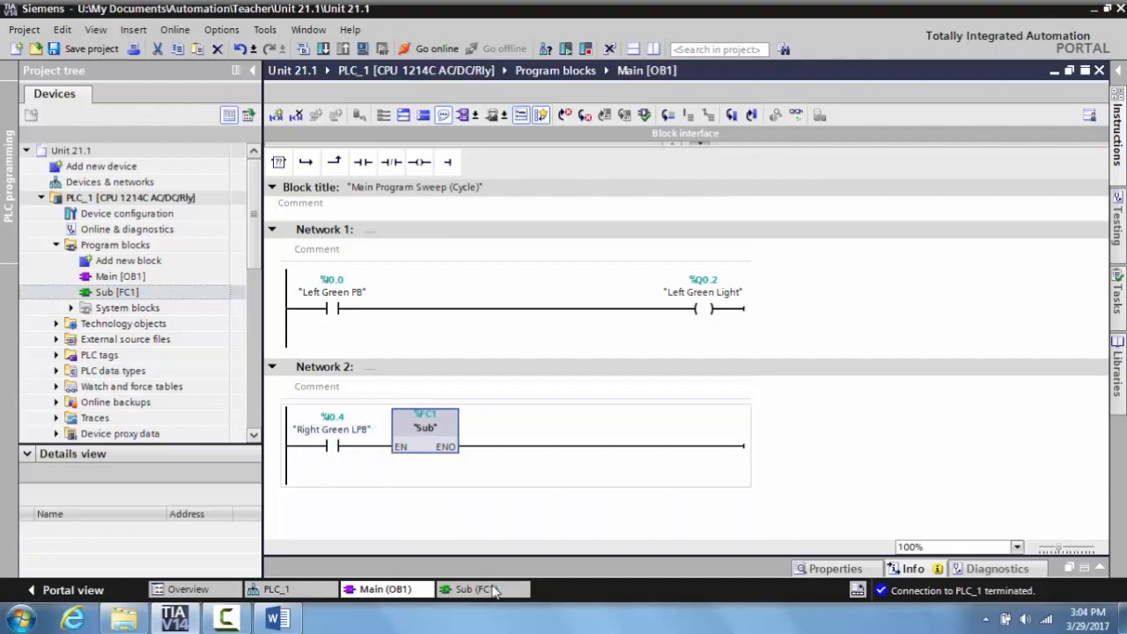
pyautogui.moveTo(419, 518)
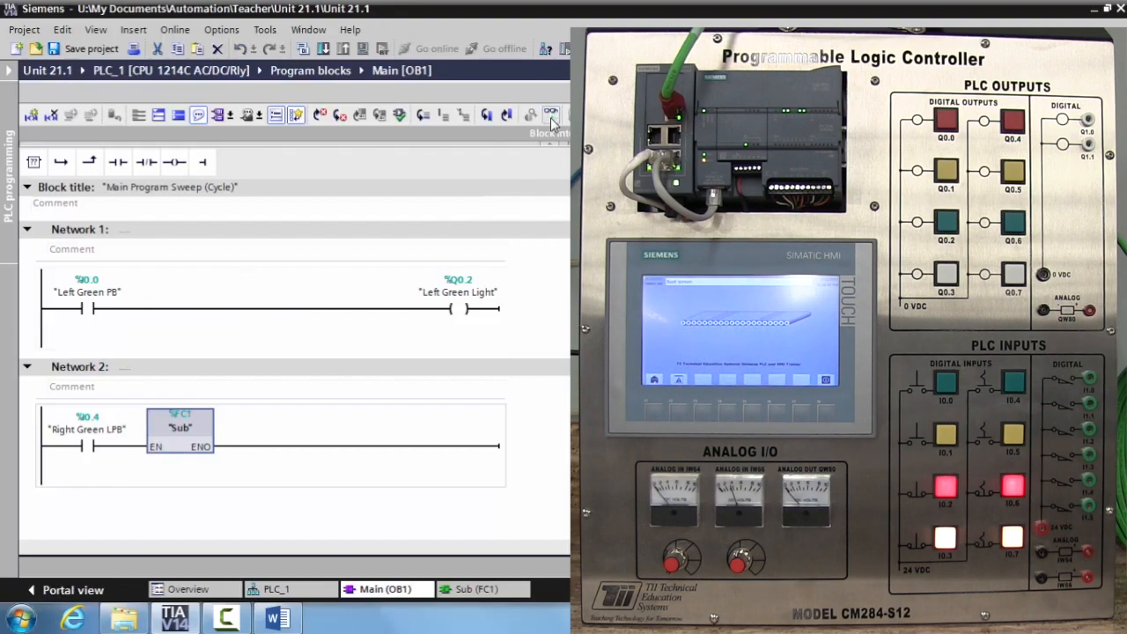
# Step: Enable live monitoring and watch Main OB1 and Sub FC1 while pressing trainer pushbuttons
pyautogui.click(437, 50)
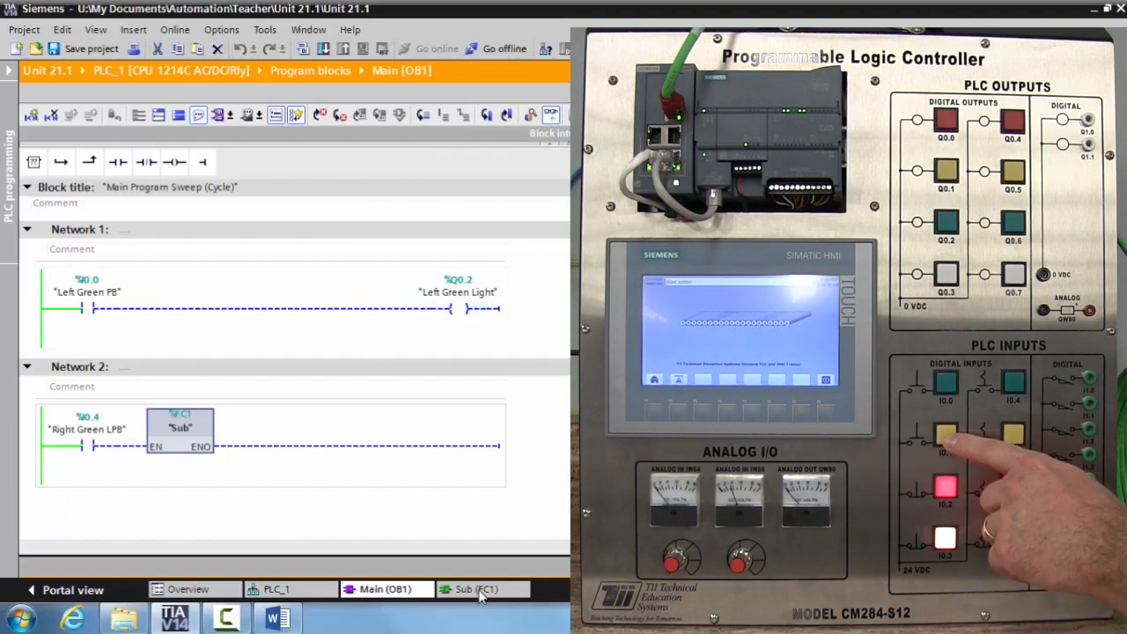
pyautogui.click(475, 588)
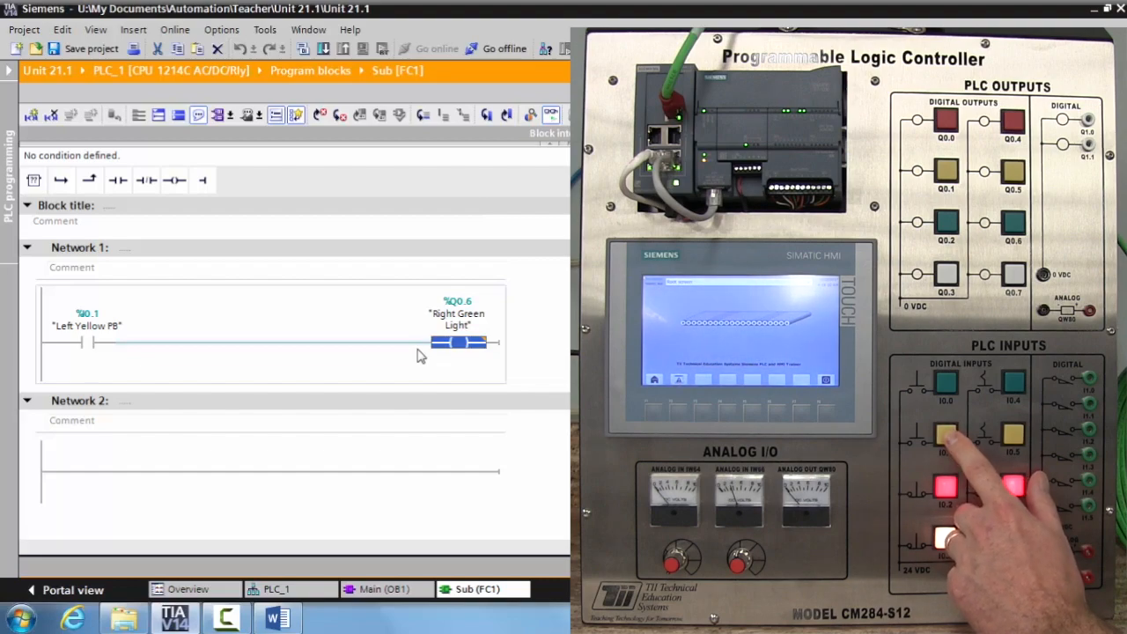
pyautogui.click(384, 588)
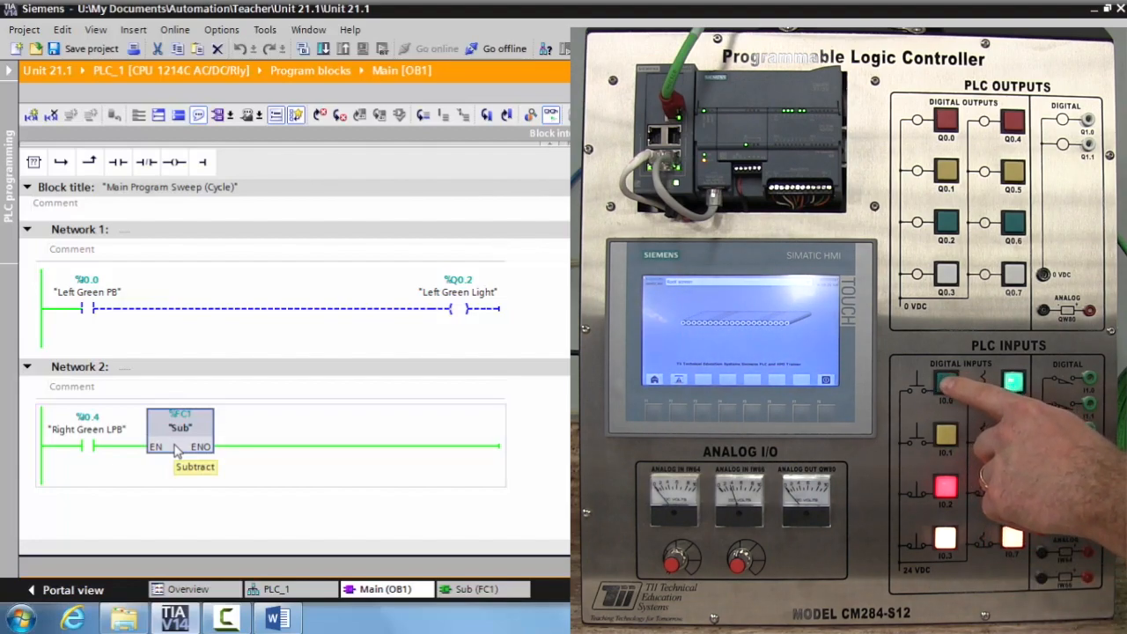
pyautogui.moveTo(335, 333)
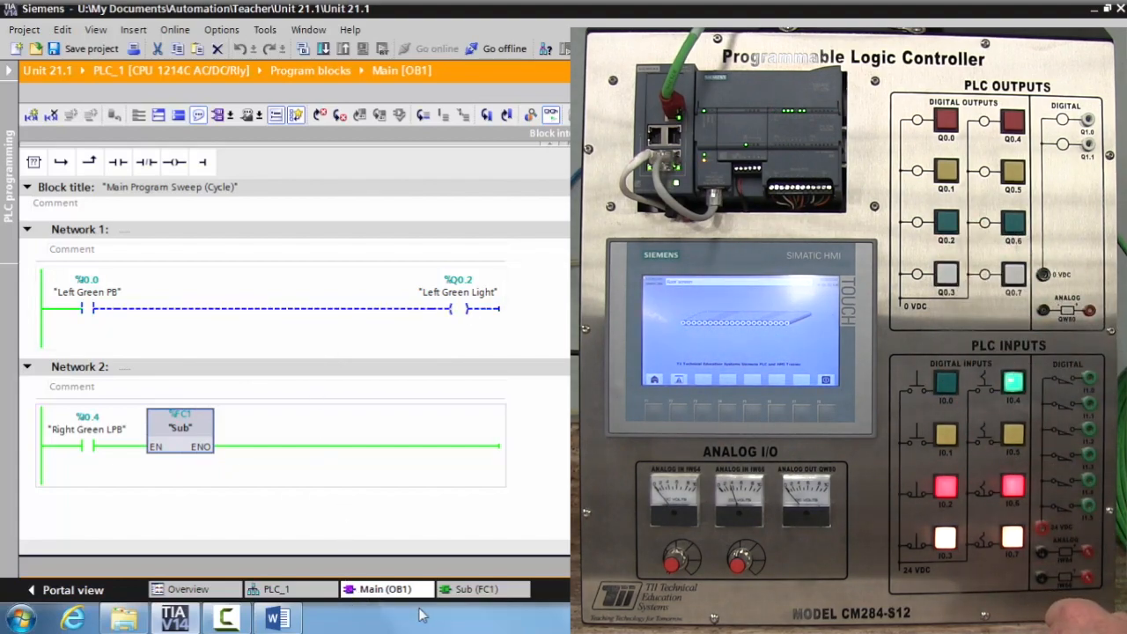
pyautogui.click(475, 589)
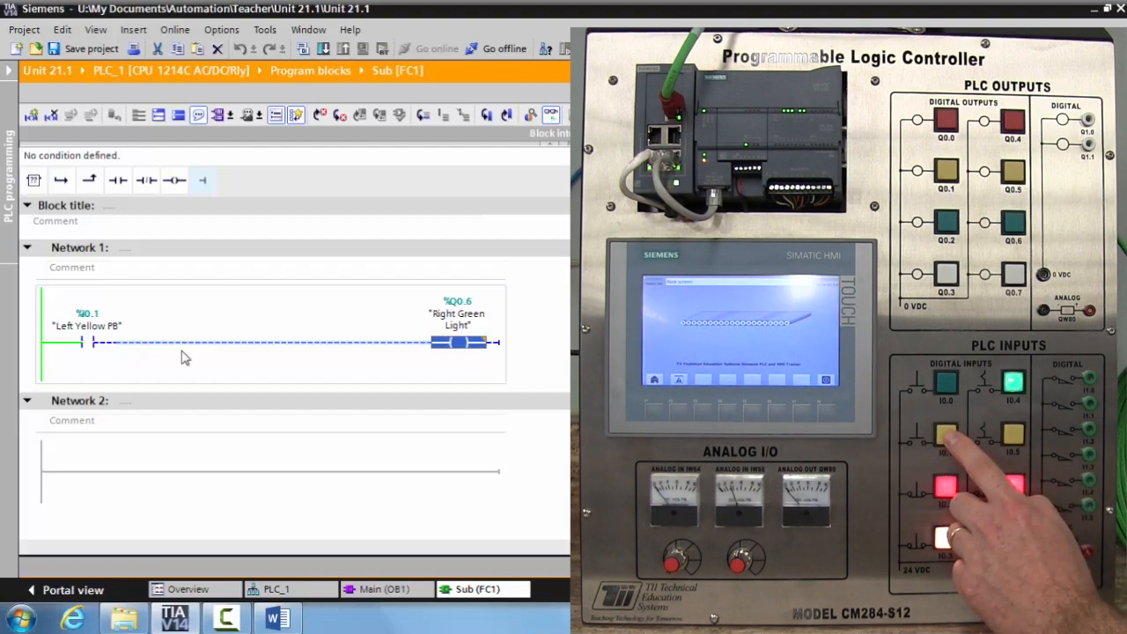
pyautogui.click(948, 432)
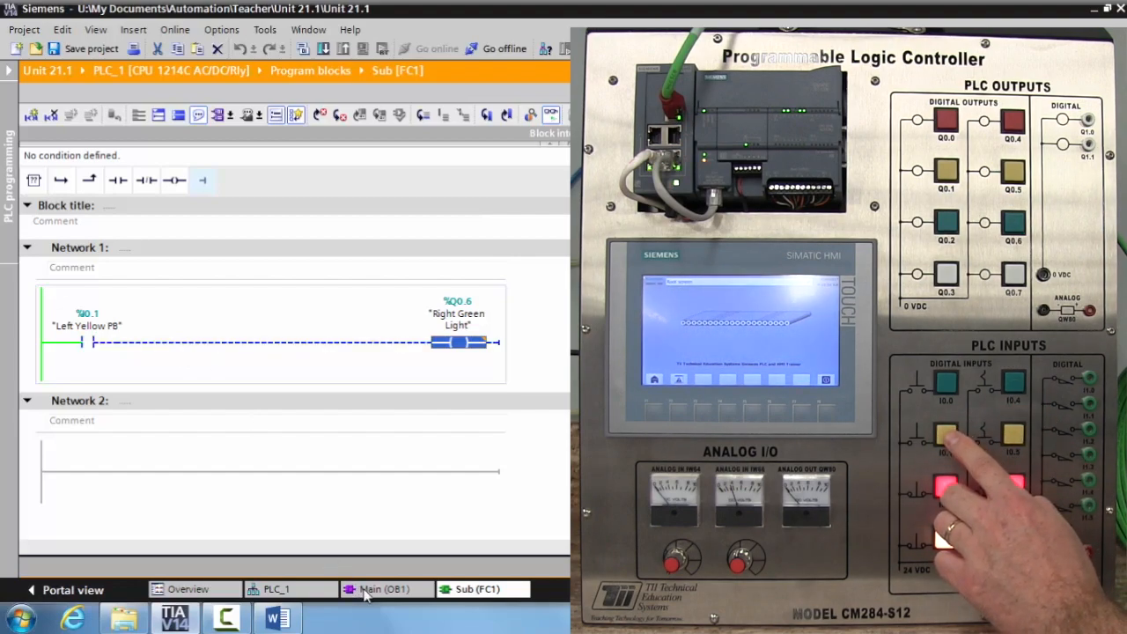
# Step: Verify live that Sub FC1 network 1 energises Right Green Light (Q0.6) with I0.4 and I0.1 pressed
pyautogui.click(384, 589)
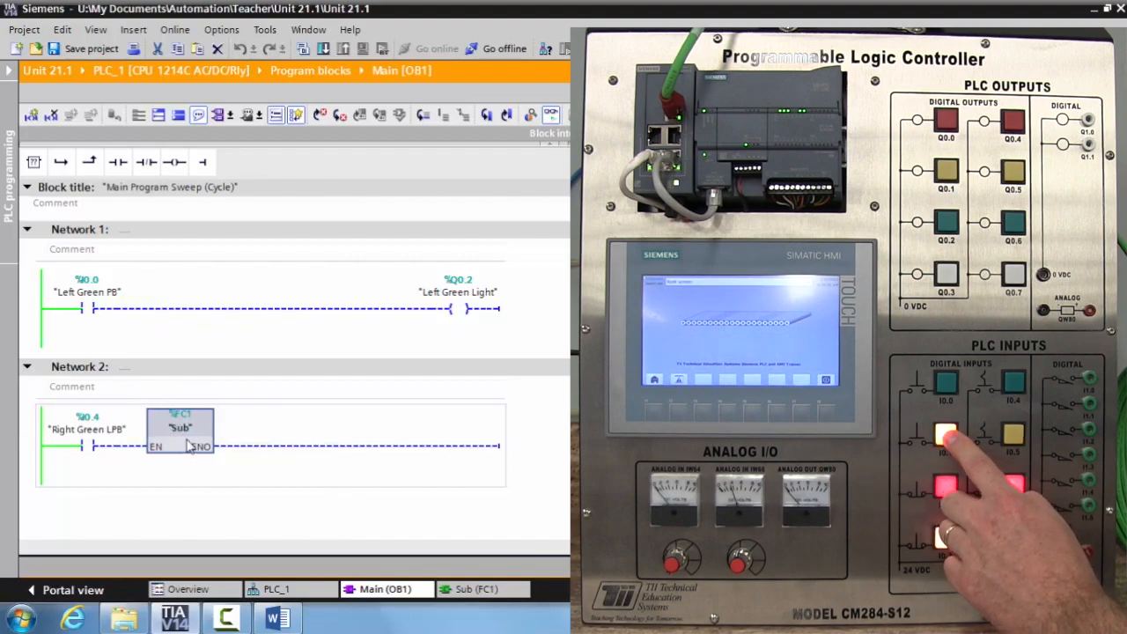
pyautogui.moveTo(188, 448)
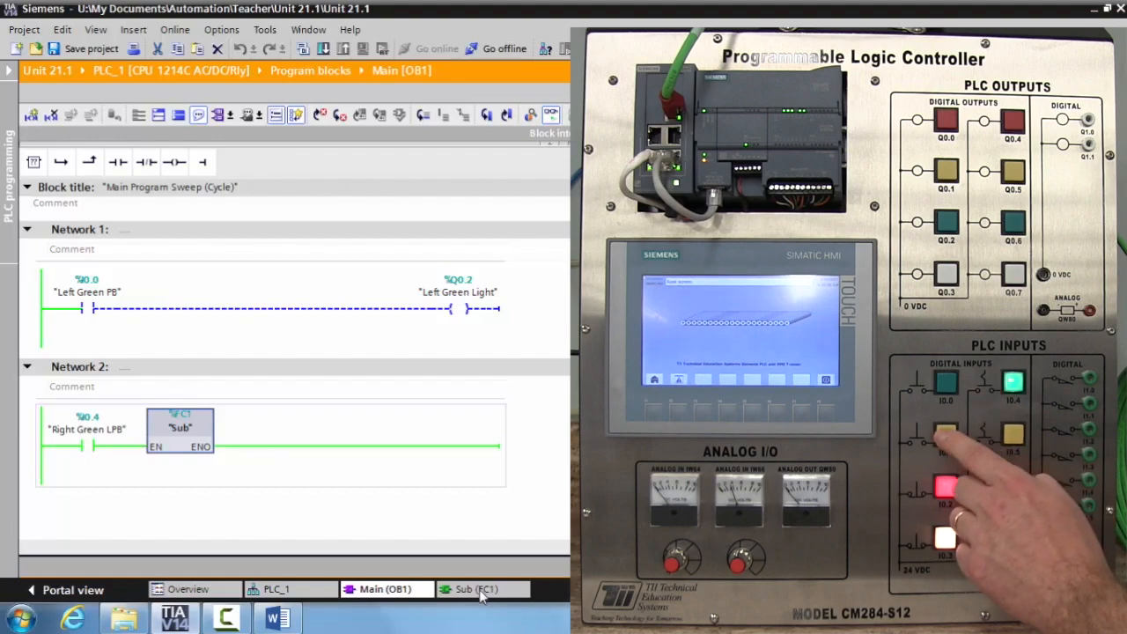
pyautogui.click(475, 588)
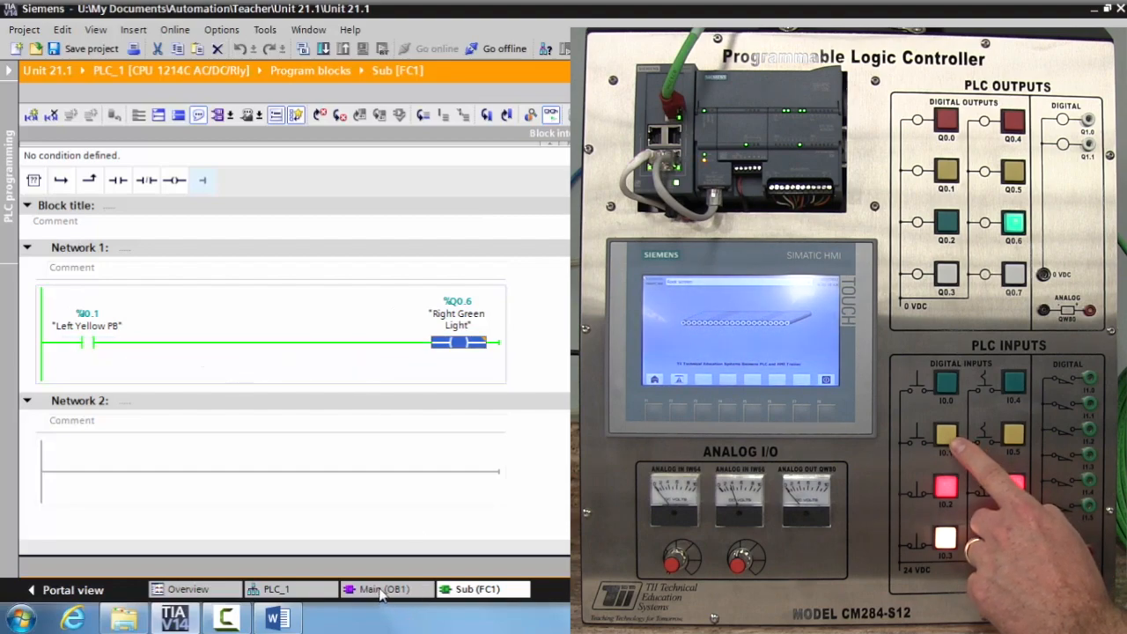
pyautogui.click(384, 588)
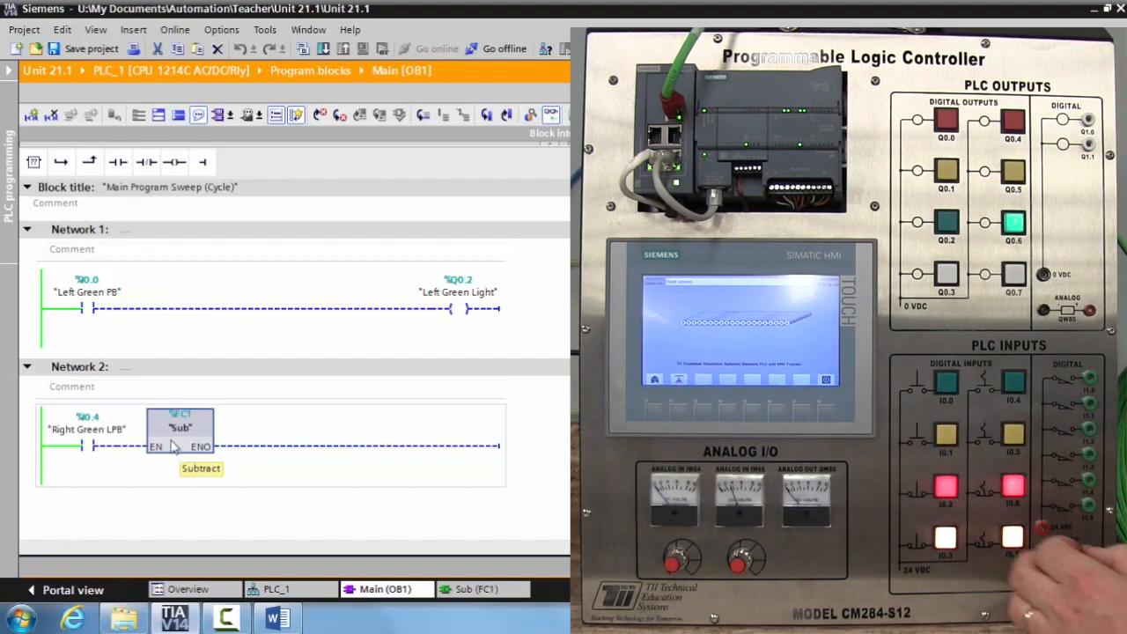
pyautogui.click(478, 589)
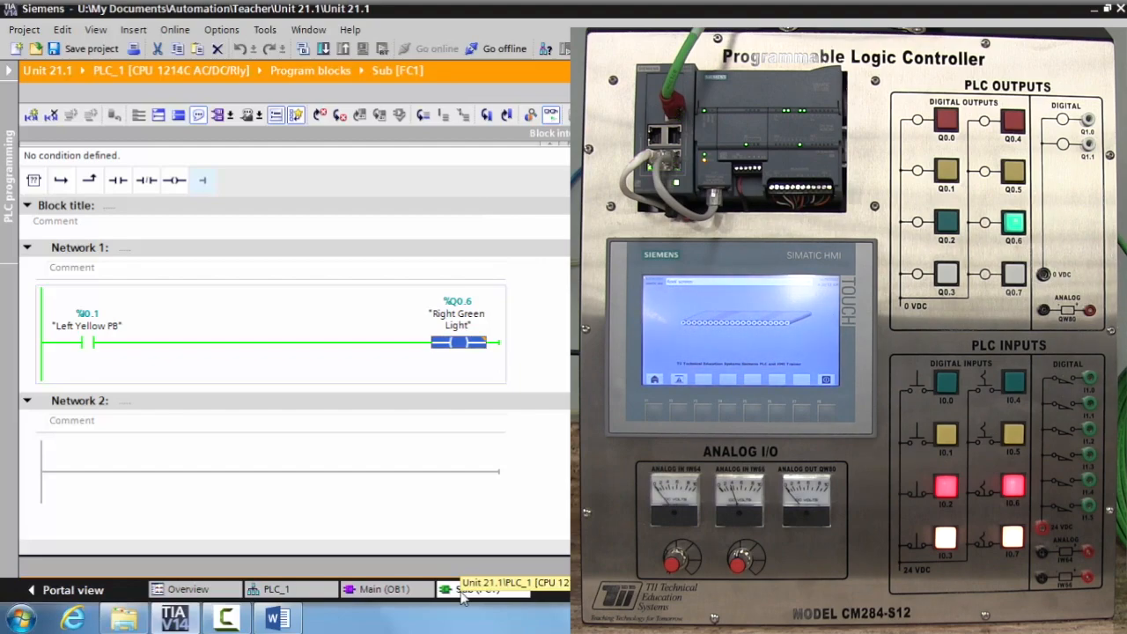
# Step: Stop monitoring, returning offline with Sub FC1's Left Yellow PB network shown statically
pyautogui.click(482, 588)
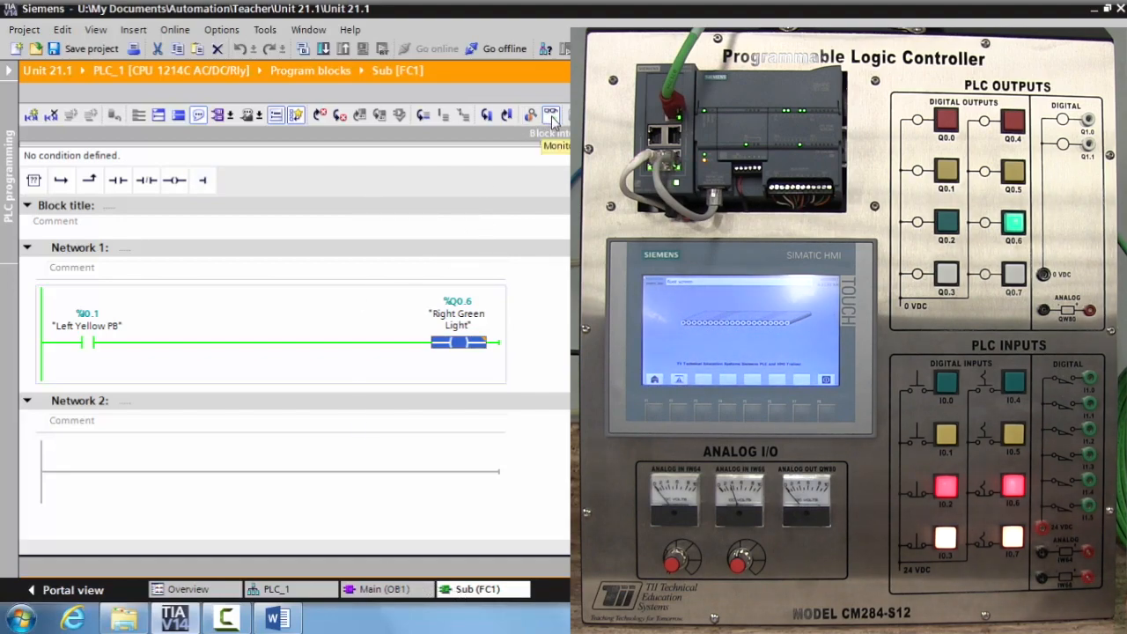
pyautogui.click(552, 115)
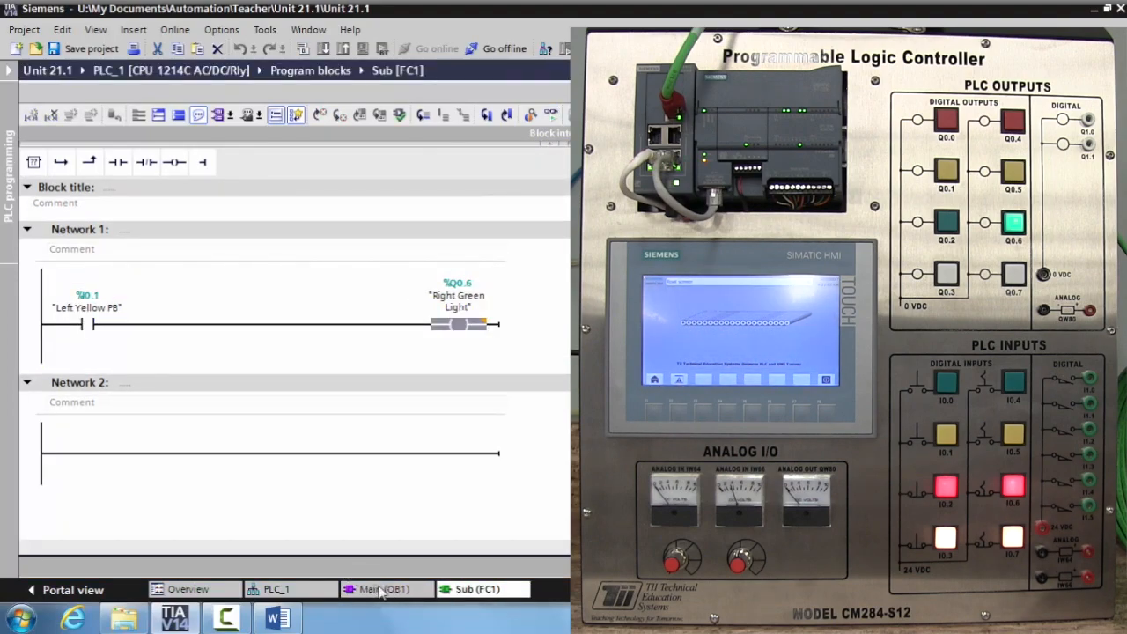
pyautogui.click(384, 589)
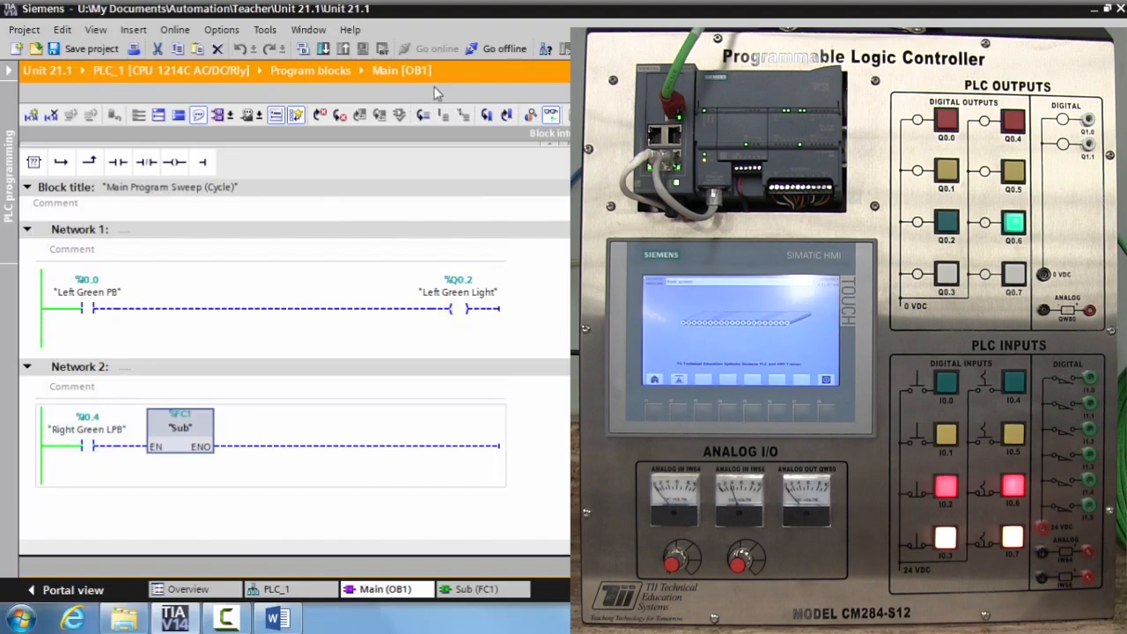
pyautogui.click(504, 49)
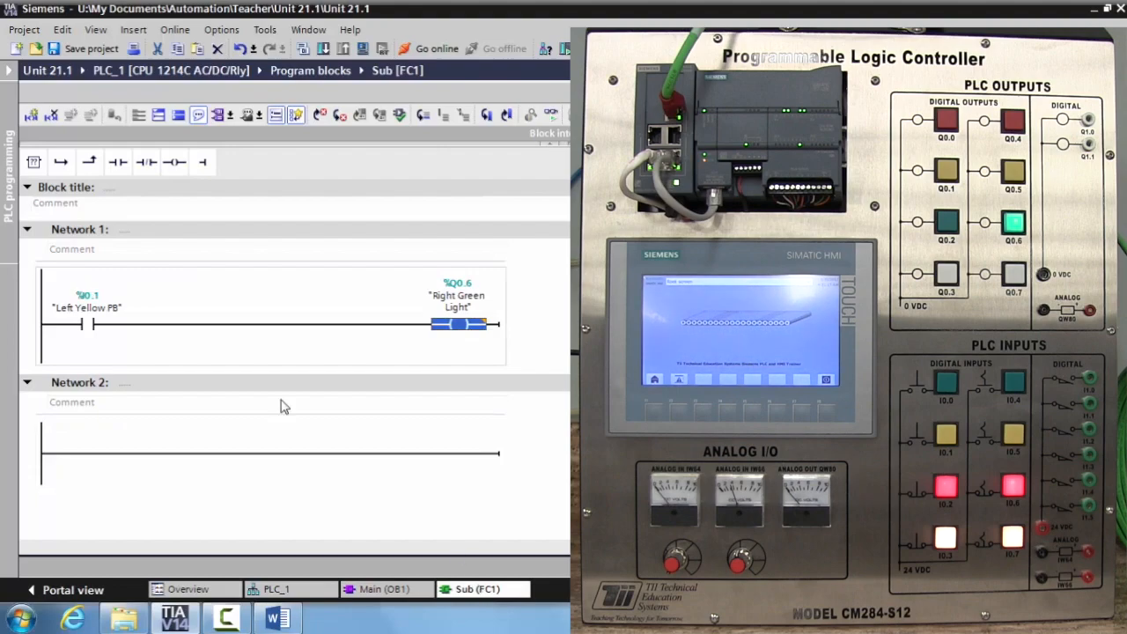
pyautogui.moveTo(194, 368)
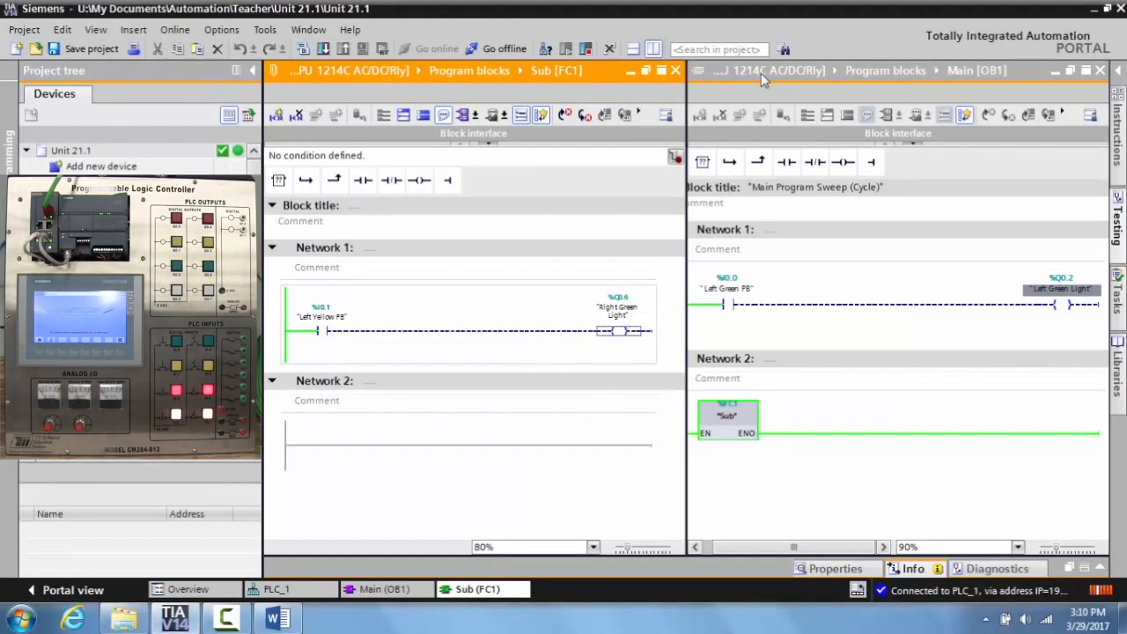
pyautogui.moveTo(779, 248)
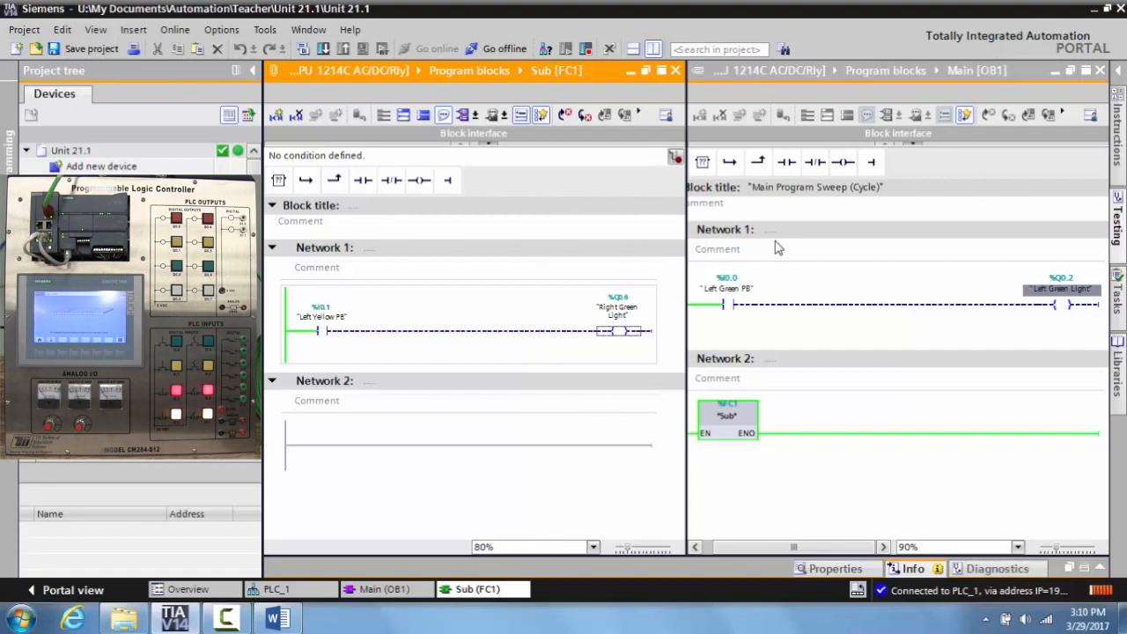
pyautogui.moveTo(729, 436)
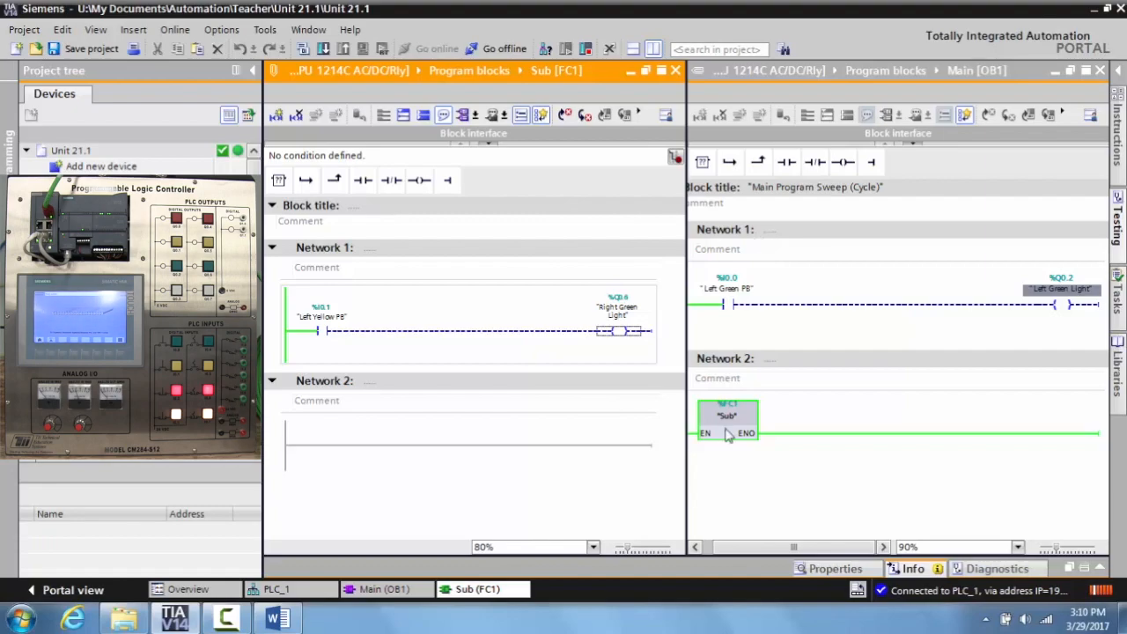